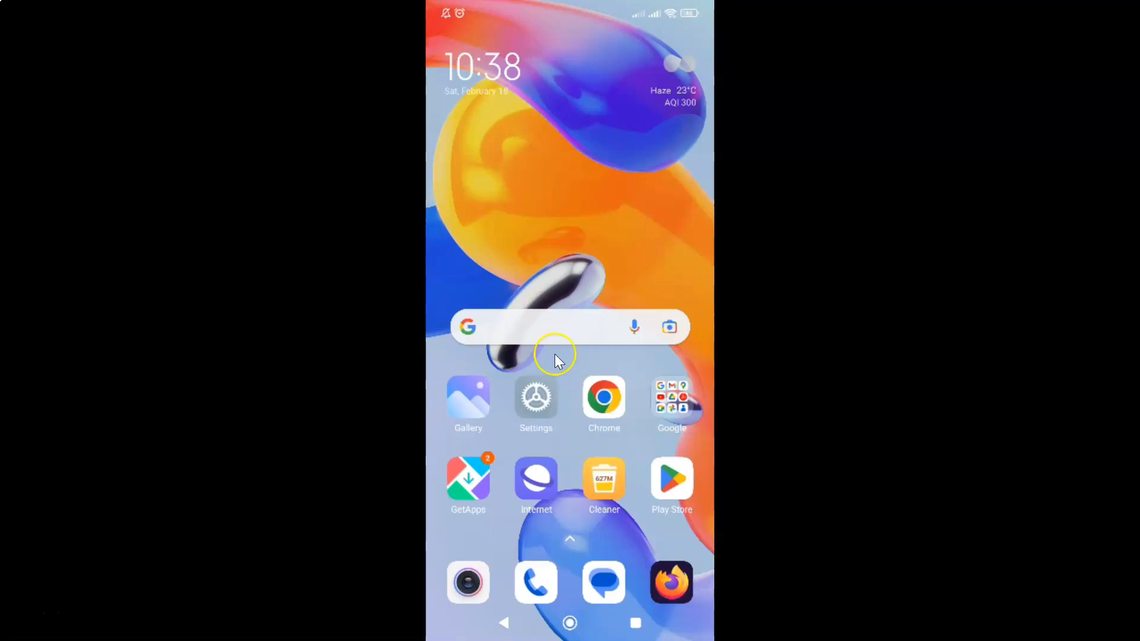
mouse_move(614, 386)
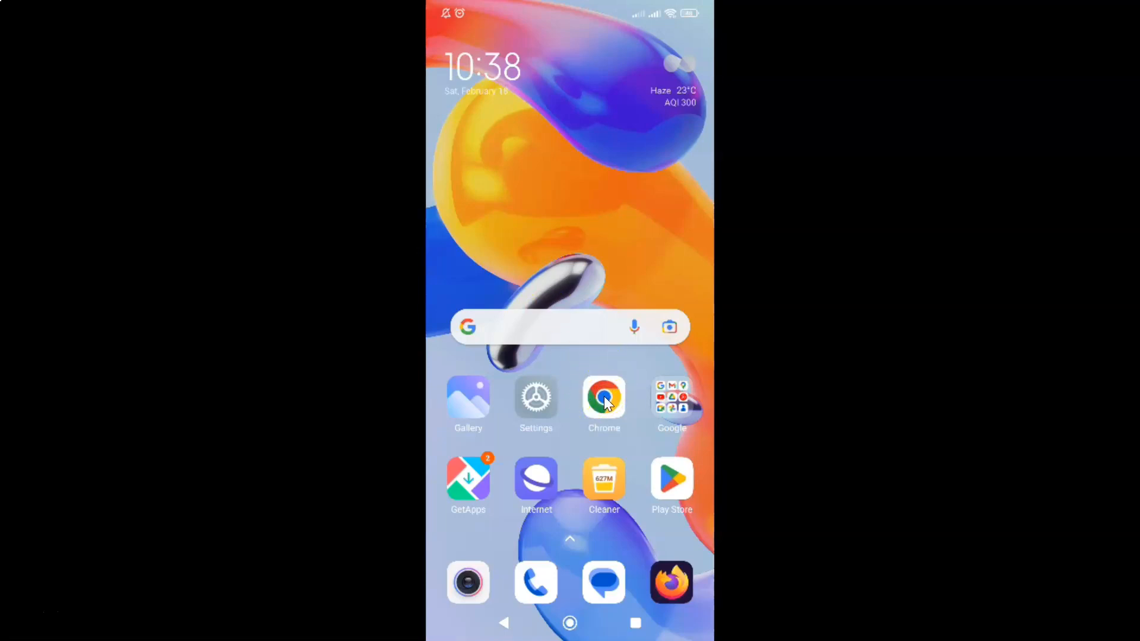
Step: Launch Chrome from the home screen and bring up its three-dot menu
left_click(605, 398)
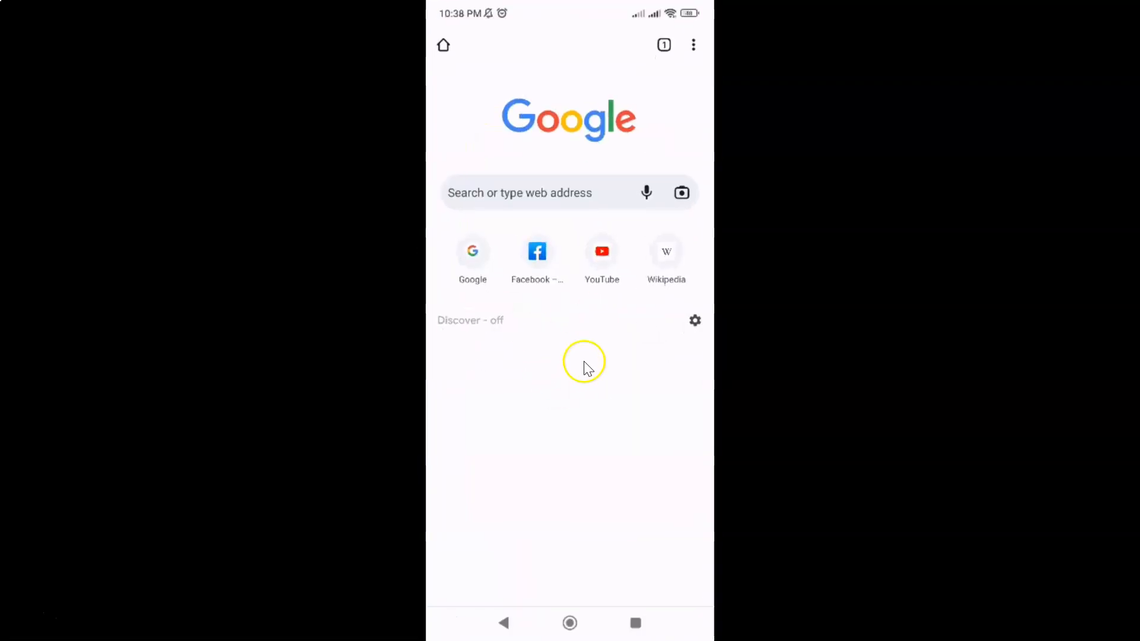
mouse_move(692, 55)
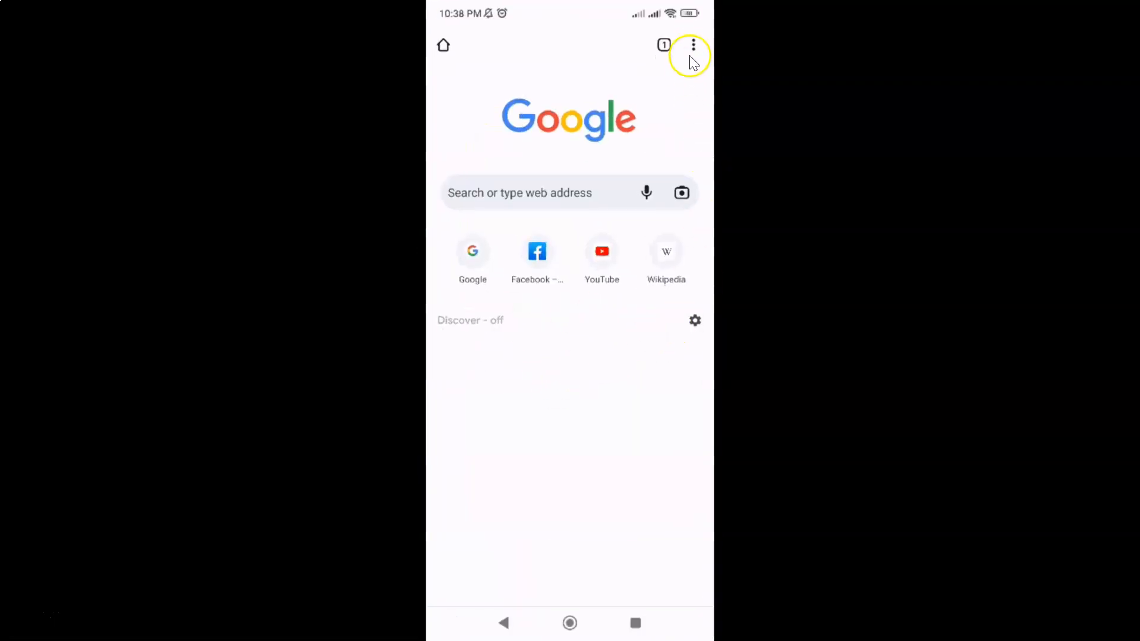
mouse_move(696, 58)
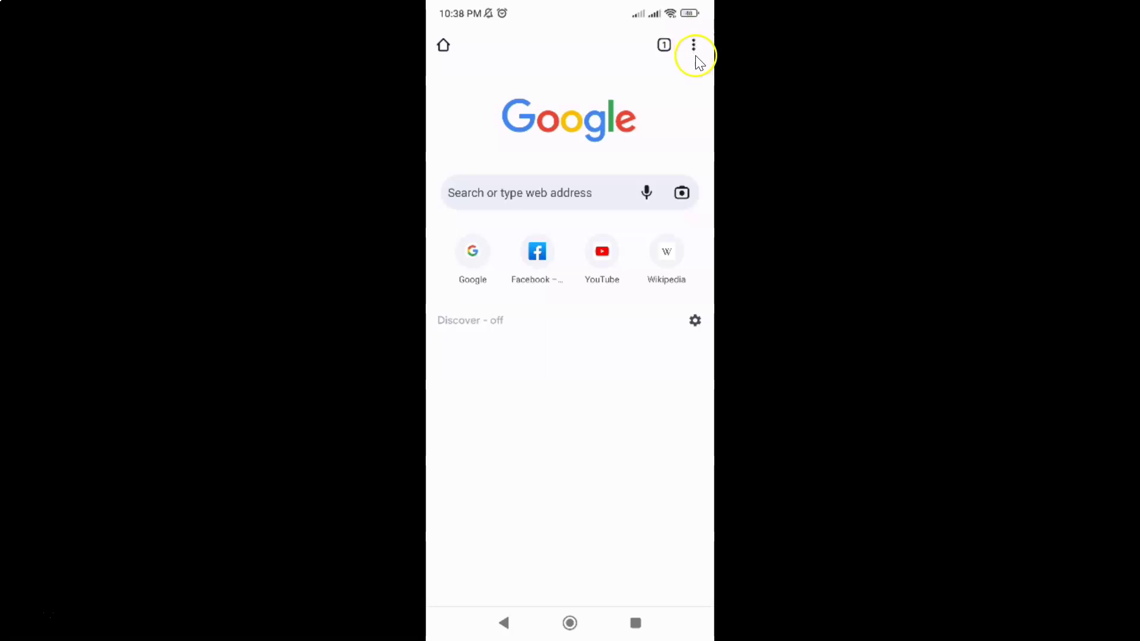
mouse_move(694, 48)
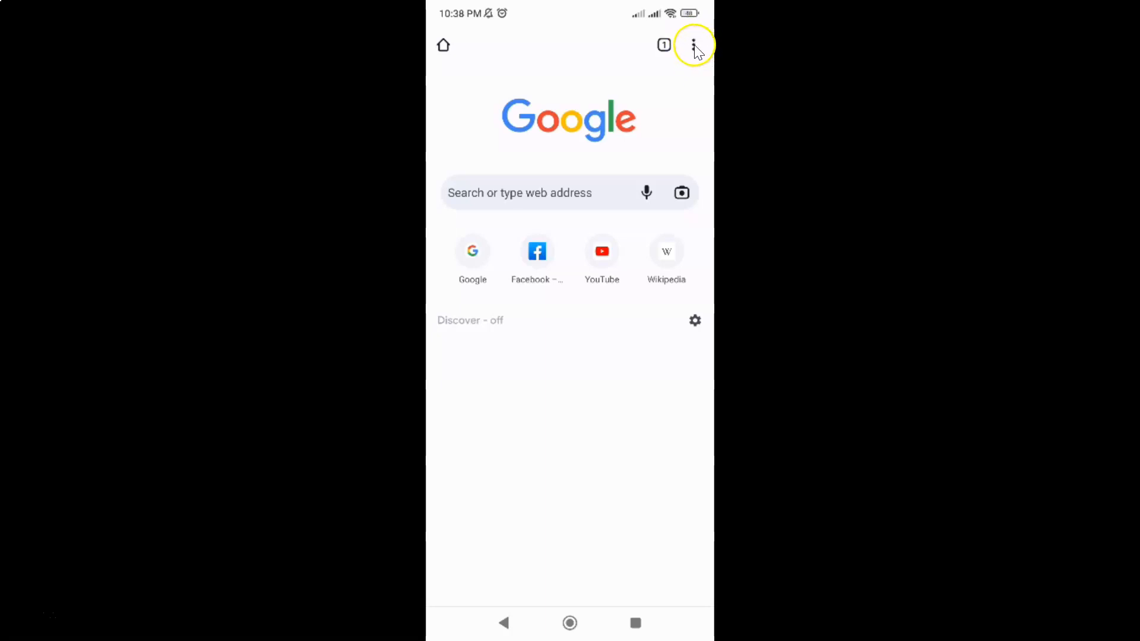
left_click(694, 45)
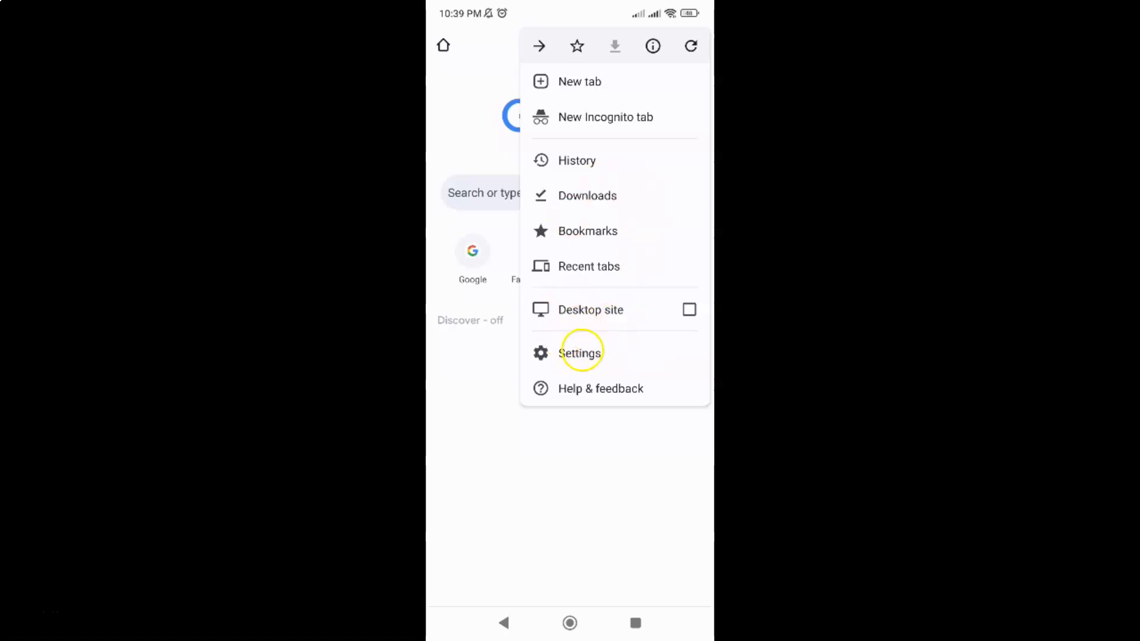
Step: Go from the menu into Settings and on to the Privacy and security page
left_click(580, 353)
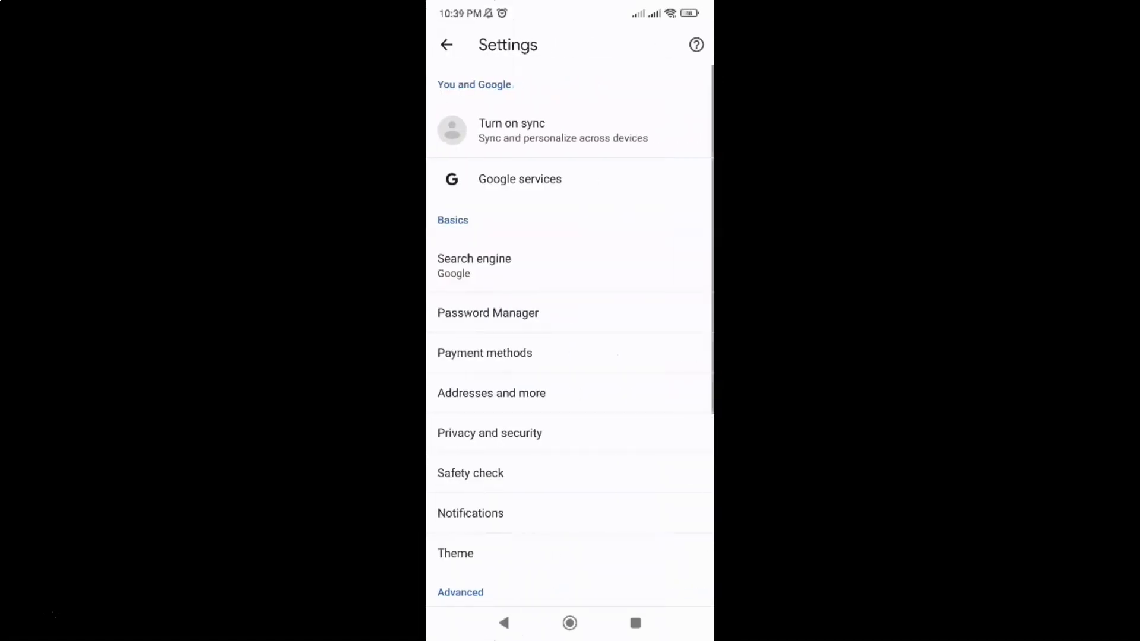
scroll("up", 3)
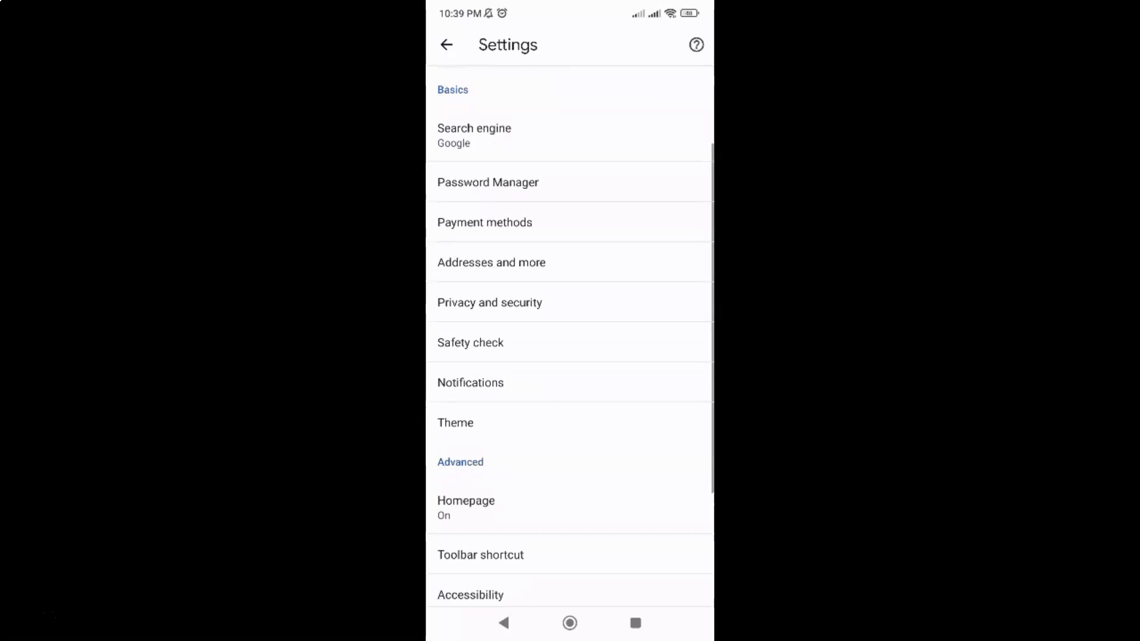
mouse_move(571, 231)
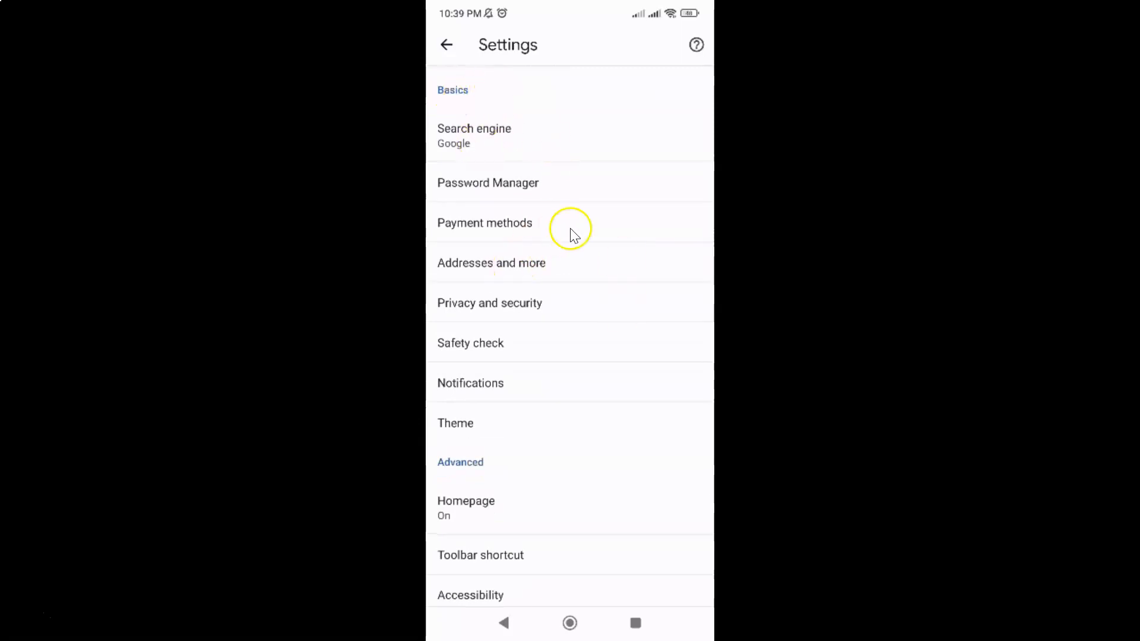
mouse_move(491, 320)
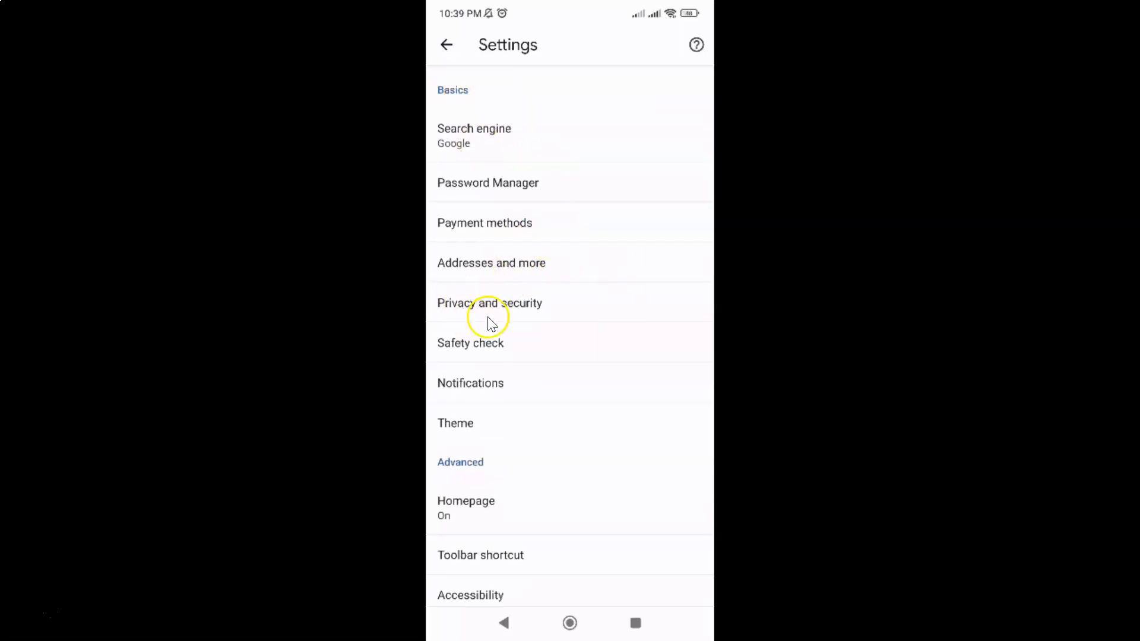
mouse_move(513, 309)
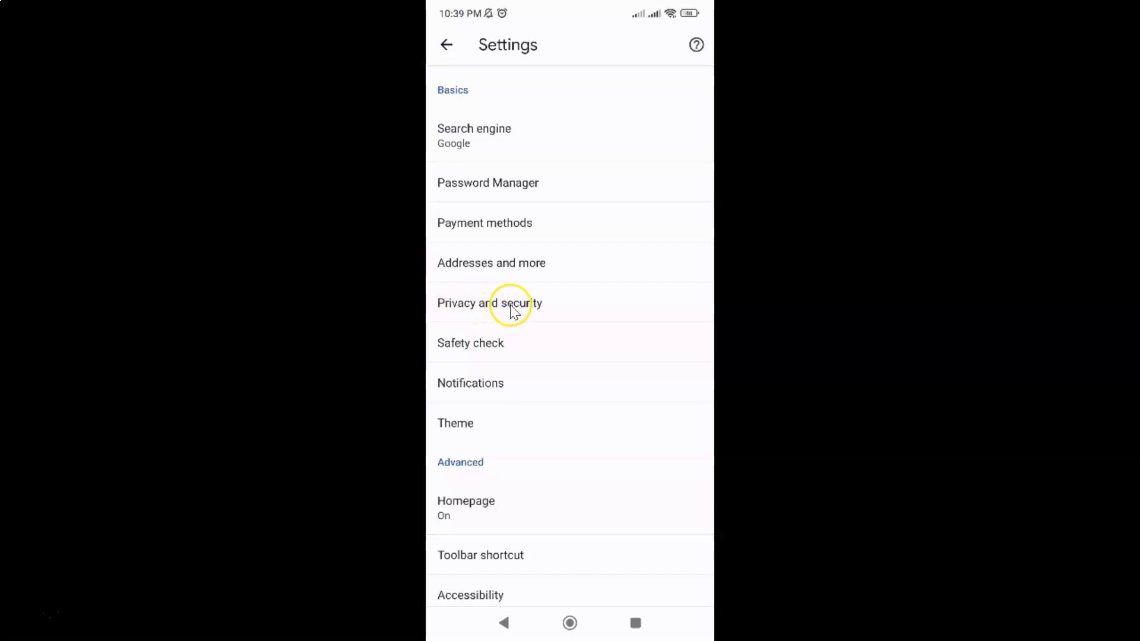
mouse_move(499, 304)
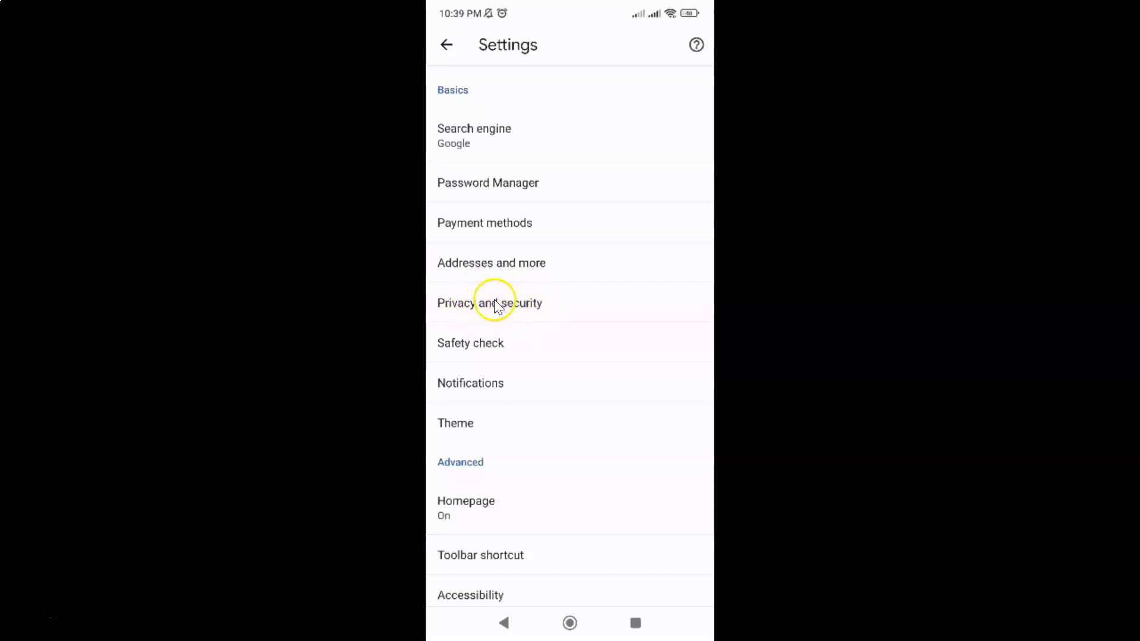
left_click(489, 304)
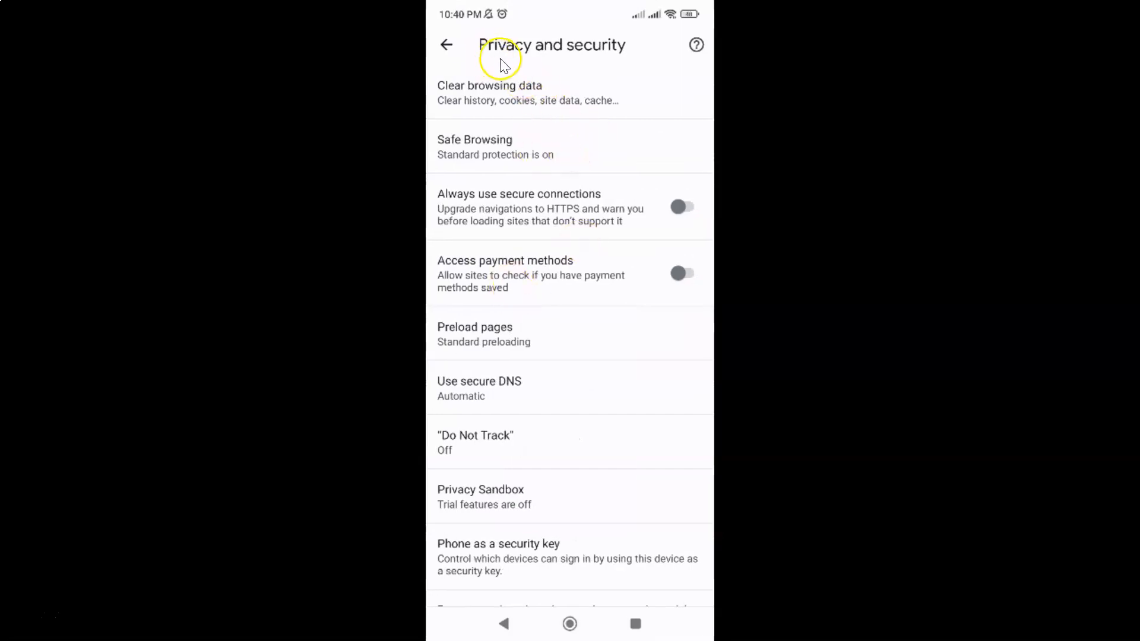
mouse_move(536, 209)
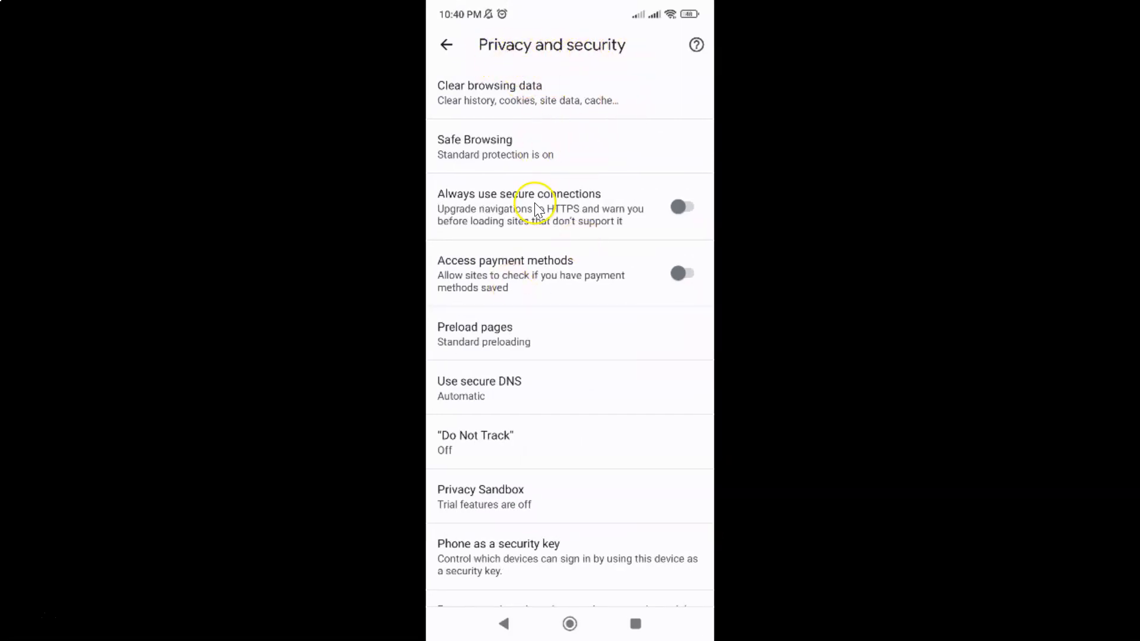
mouse_move(554, 155)
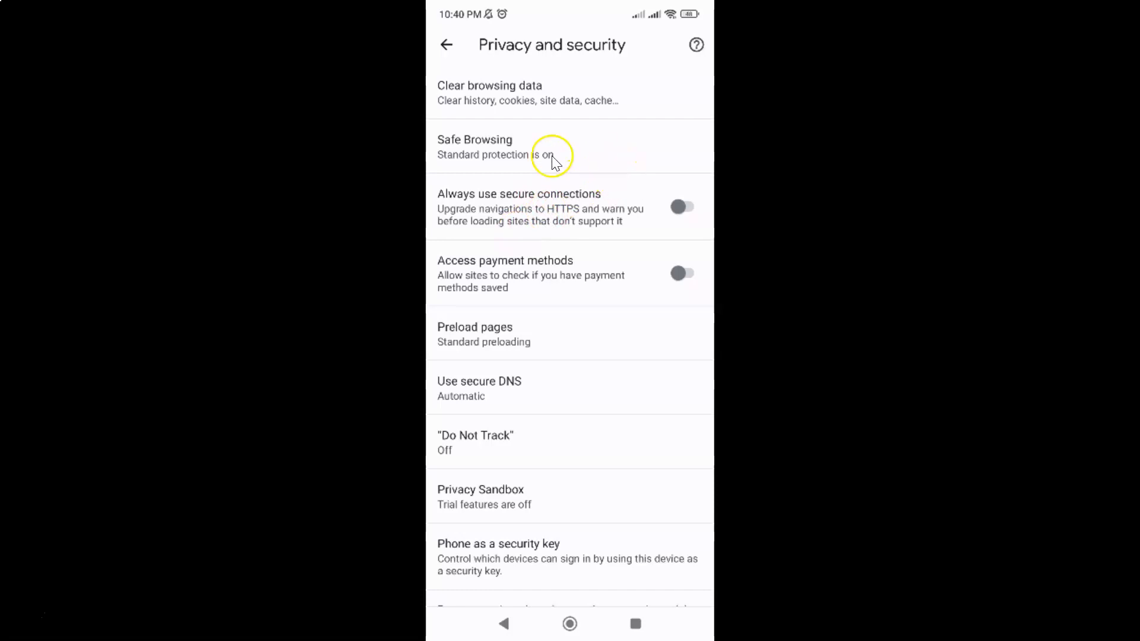
mouse_move(451, 204)
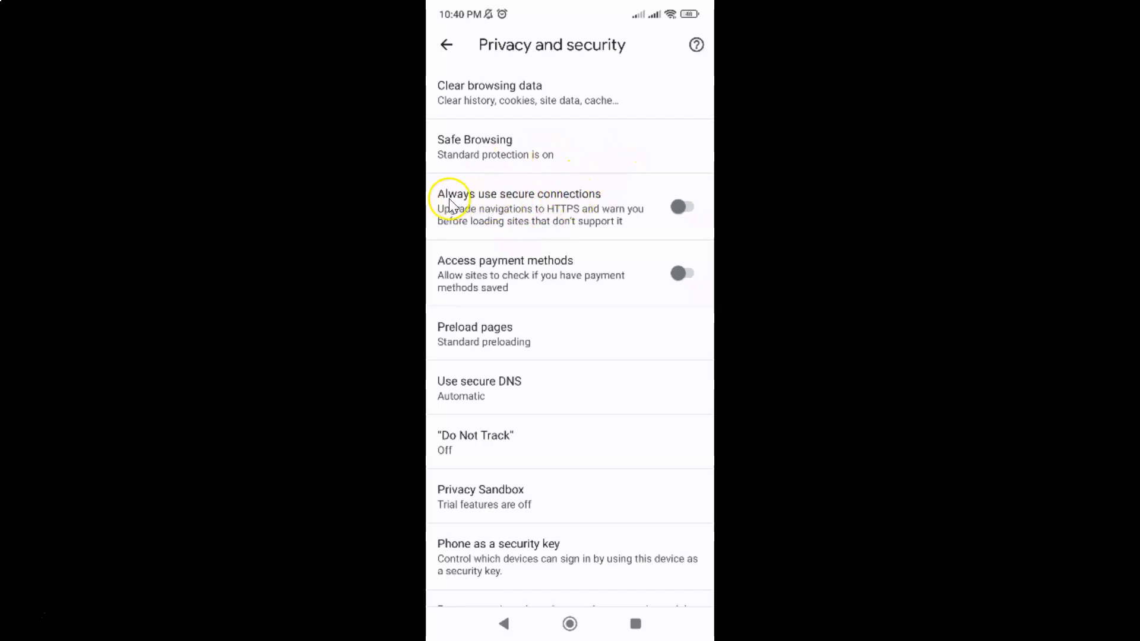
mouse_move(595, 202)
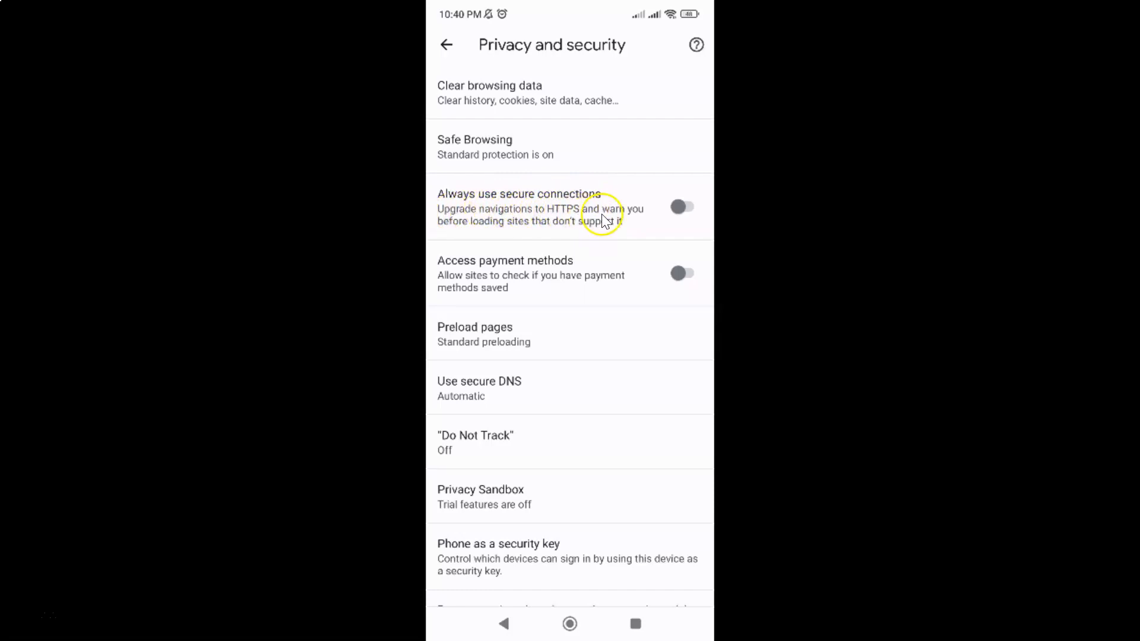
mouse_move(522, 233)
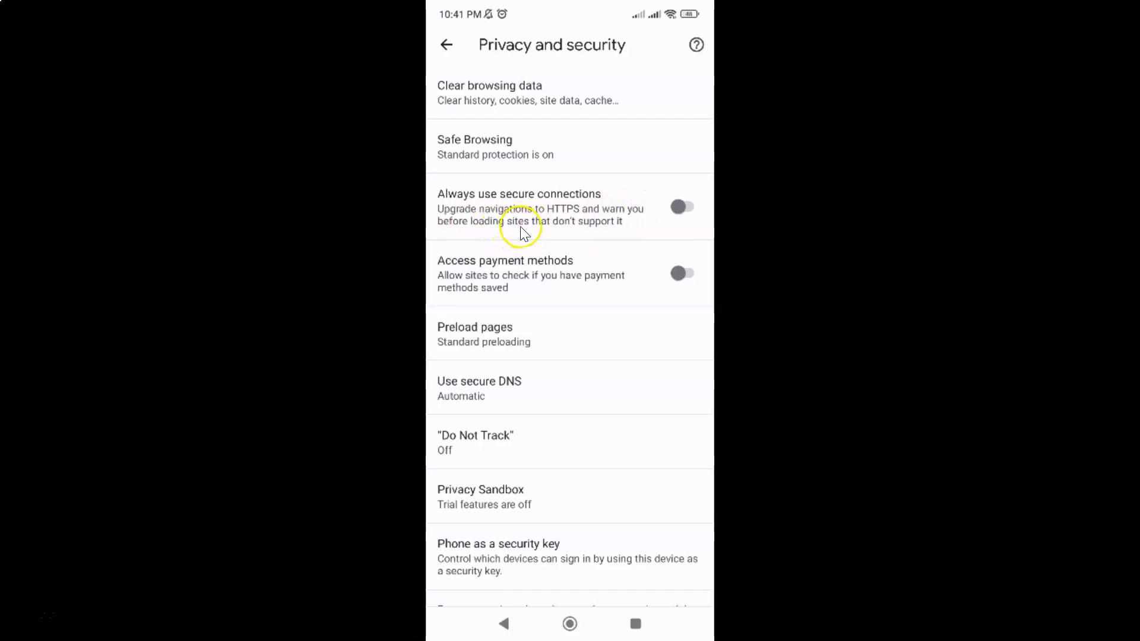
mouse_move(528, 202)
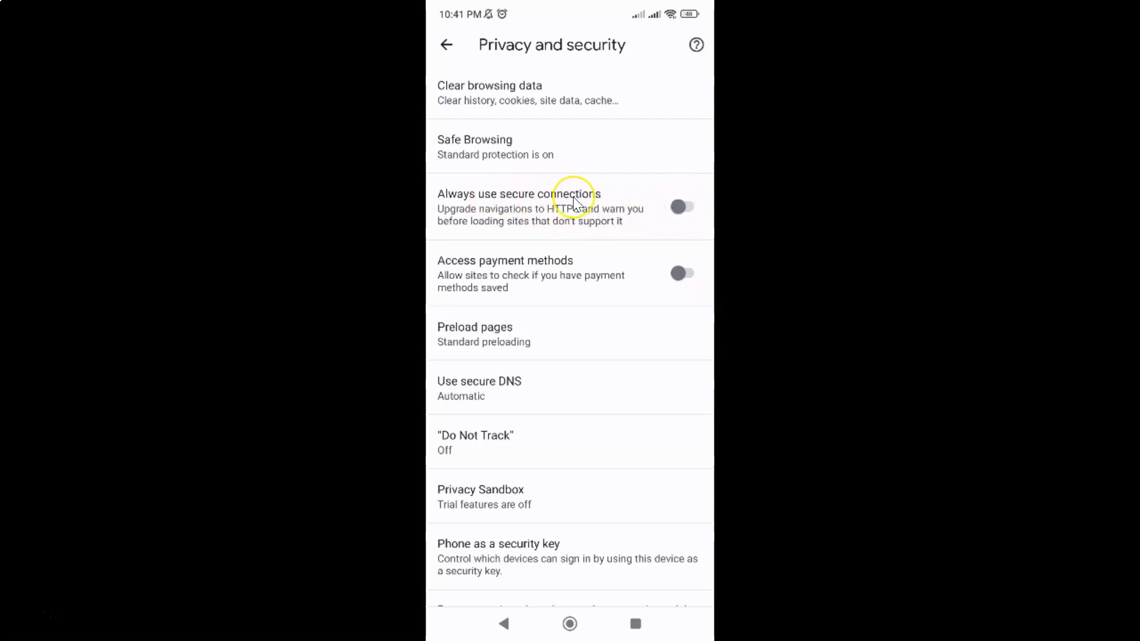
mouse_move(507, 205)
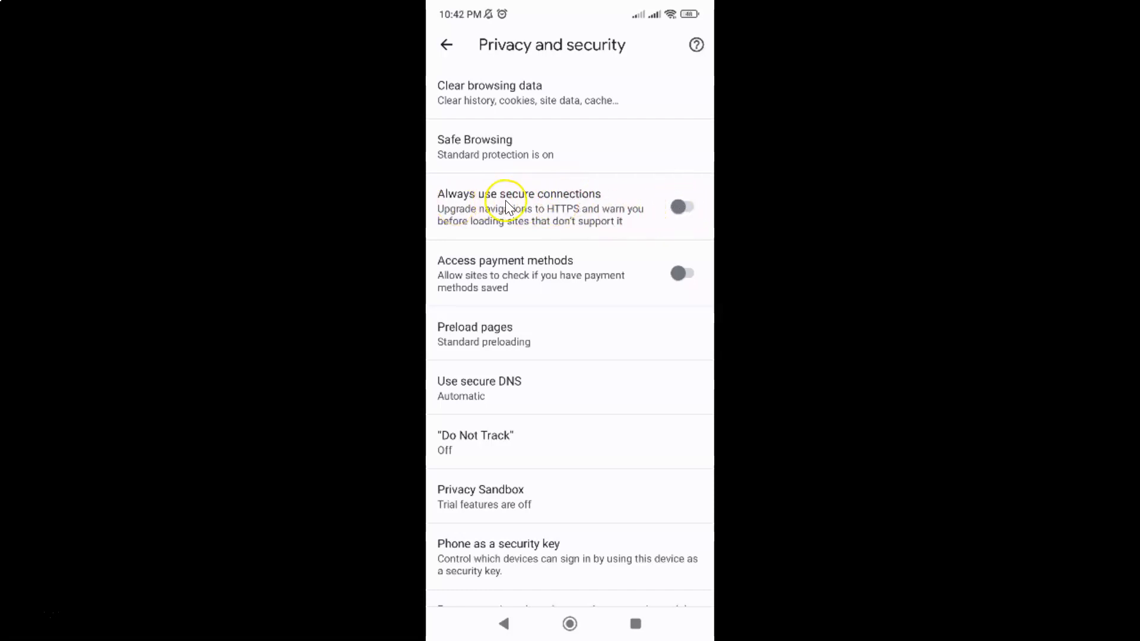
mouse_move(663, 218)
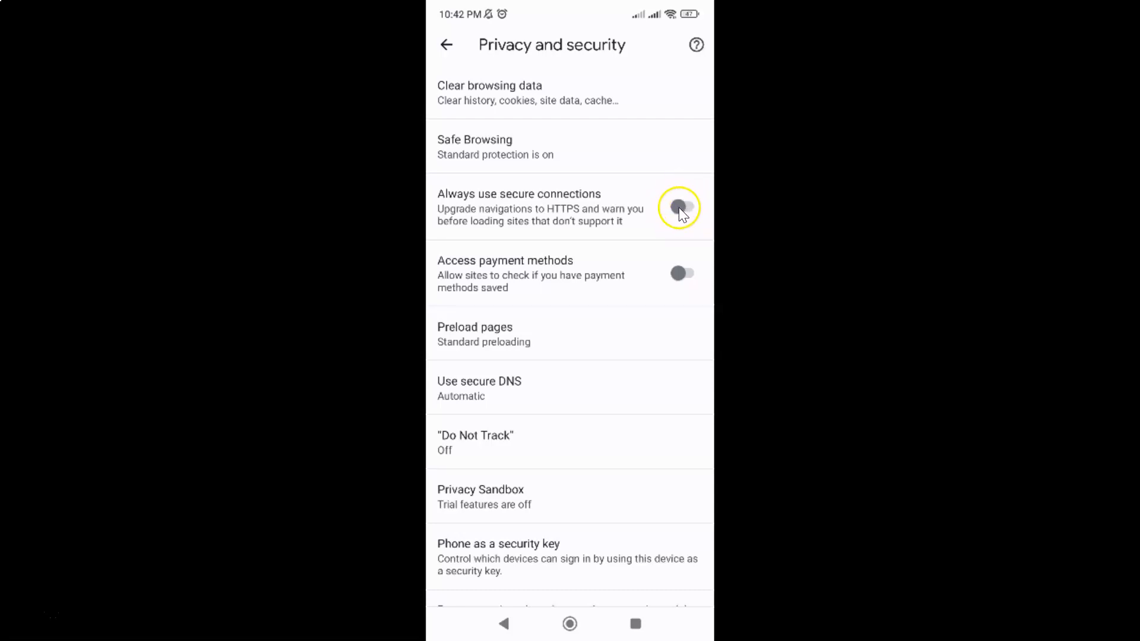
Step: Switch on the 'Always use secure connections' toggle
left_click(684, 207)
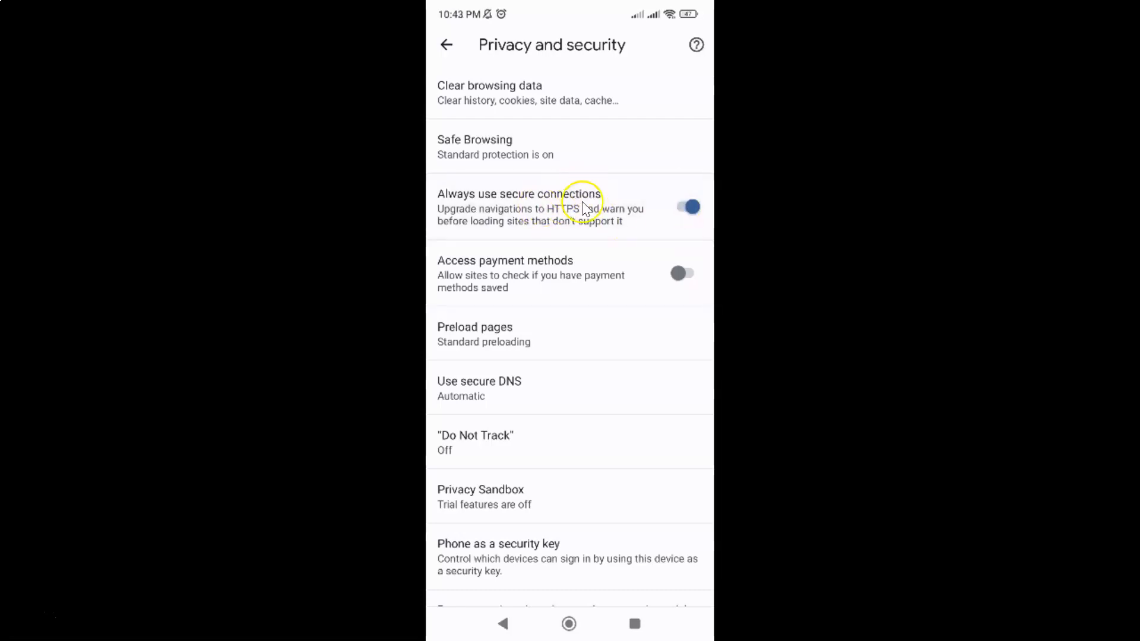
mouse_move(595, 196)
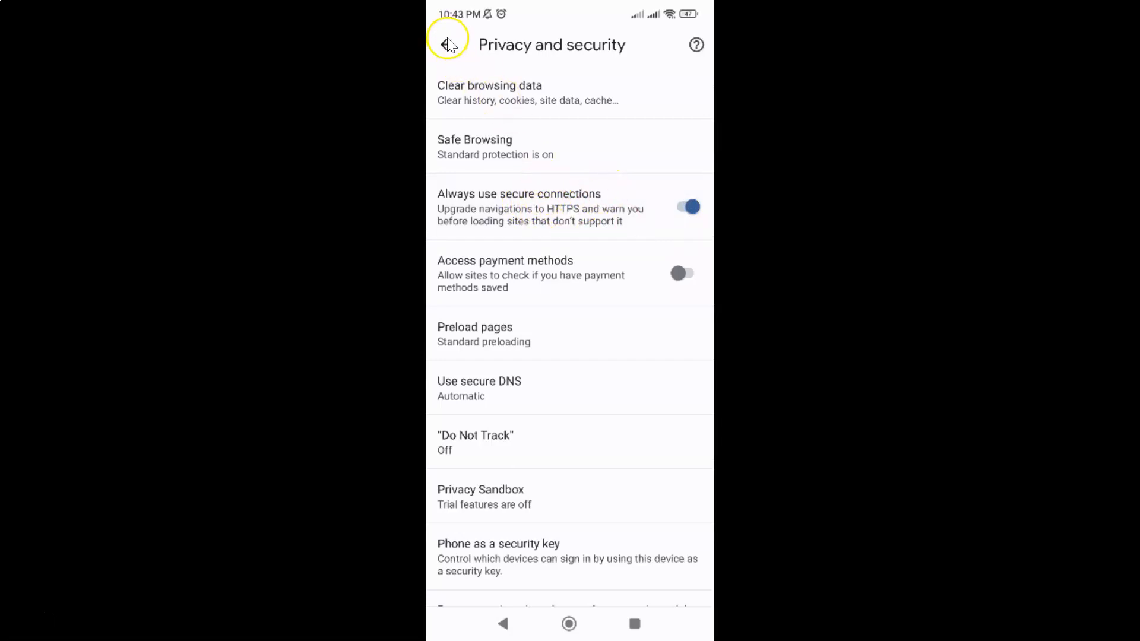
Step: Back out through Privacy and security and Settings to the Google start page
left_click(448, 44)
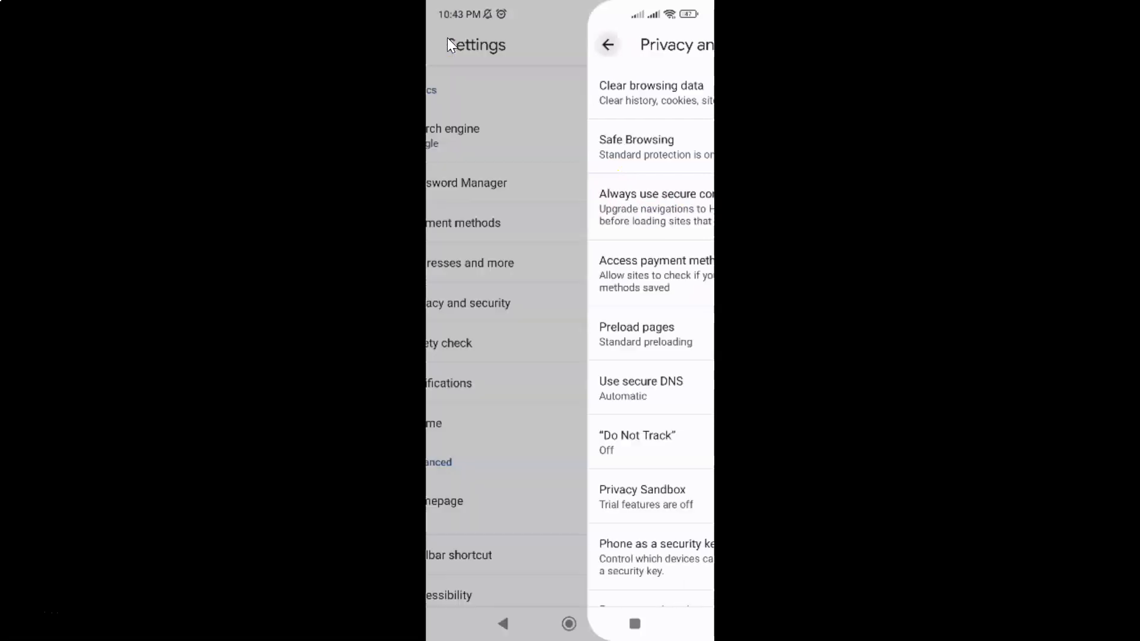
left_click(503, 624)
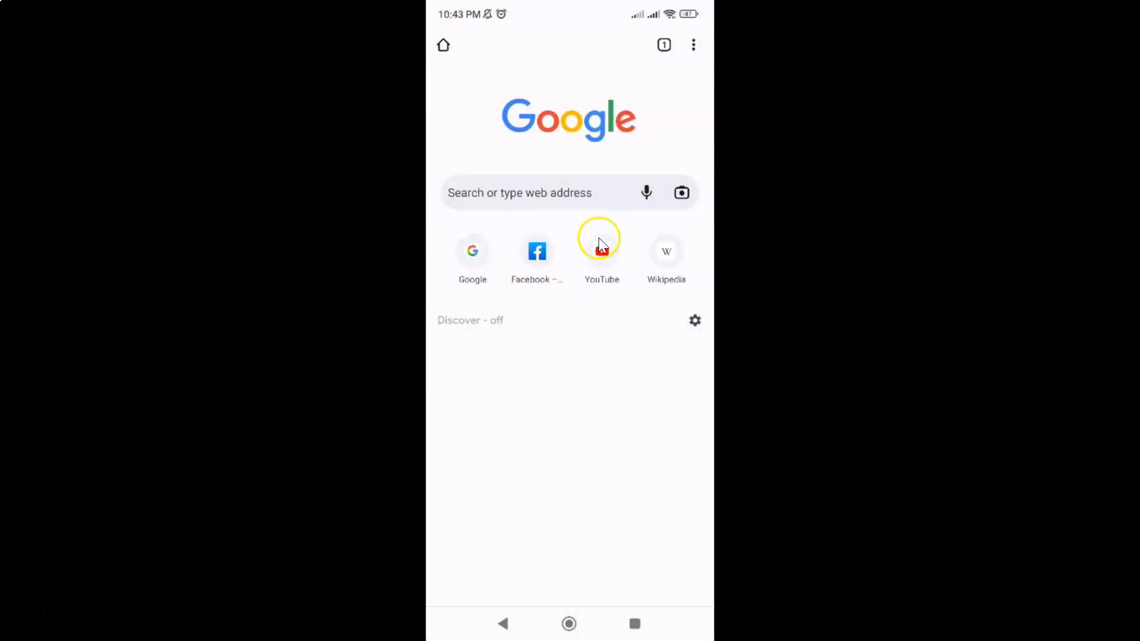
mouse_move(627, 227)
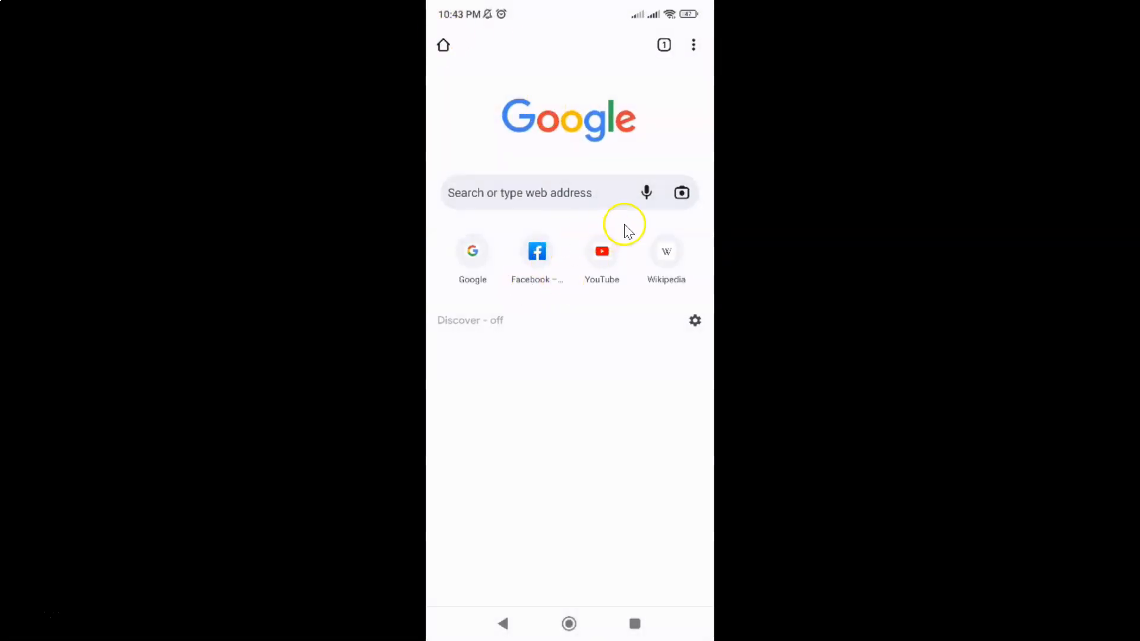
mouse_move(629, 623)
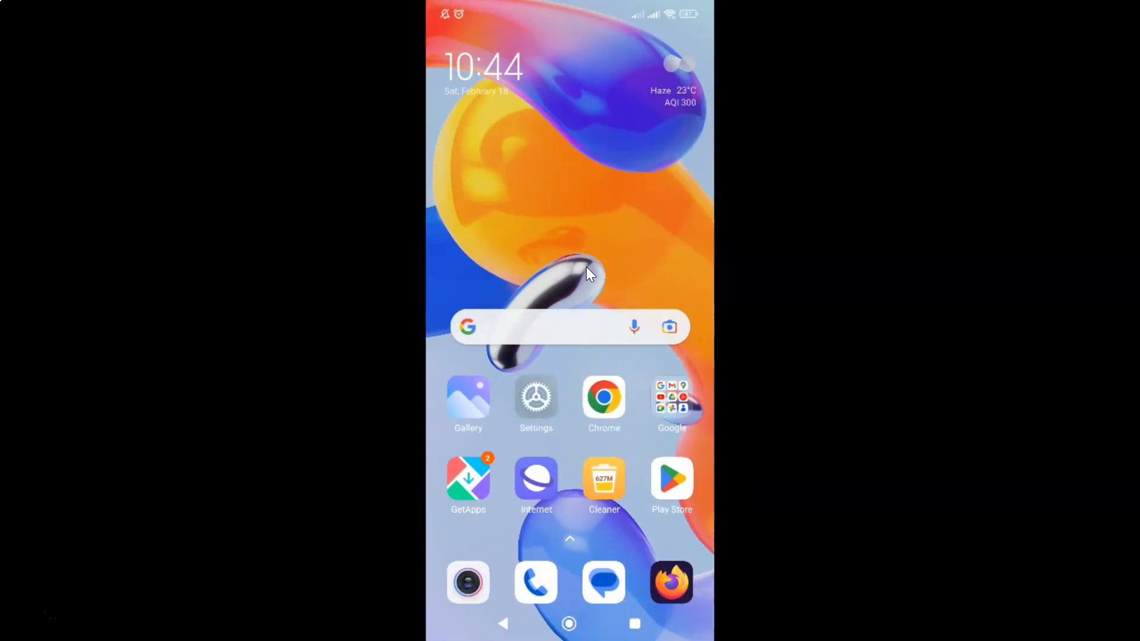
mouse_move(589, 275)
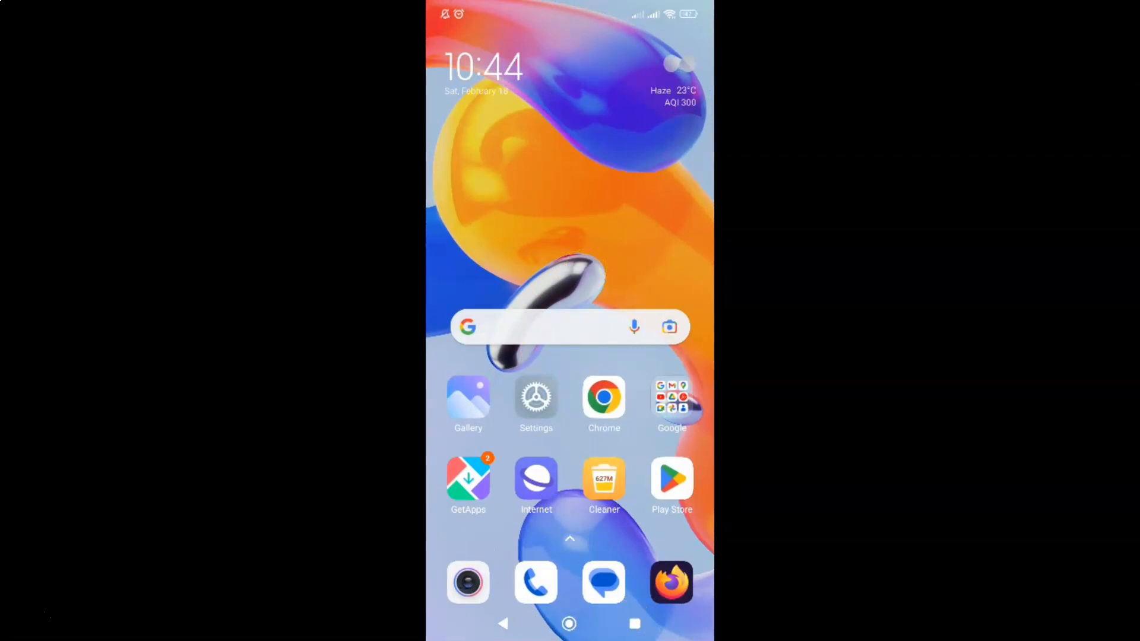
mouse_move(558, 285)
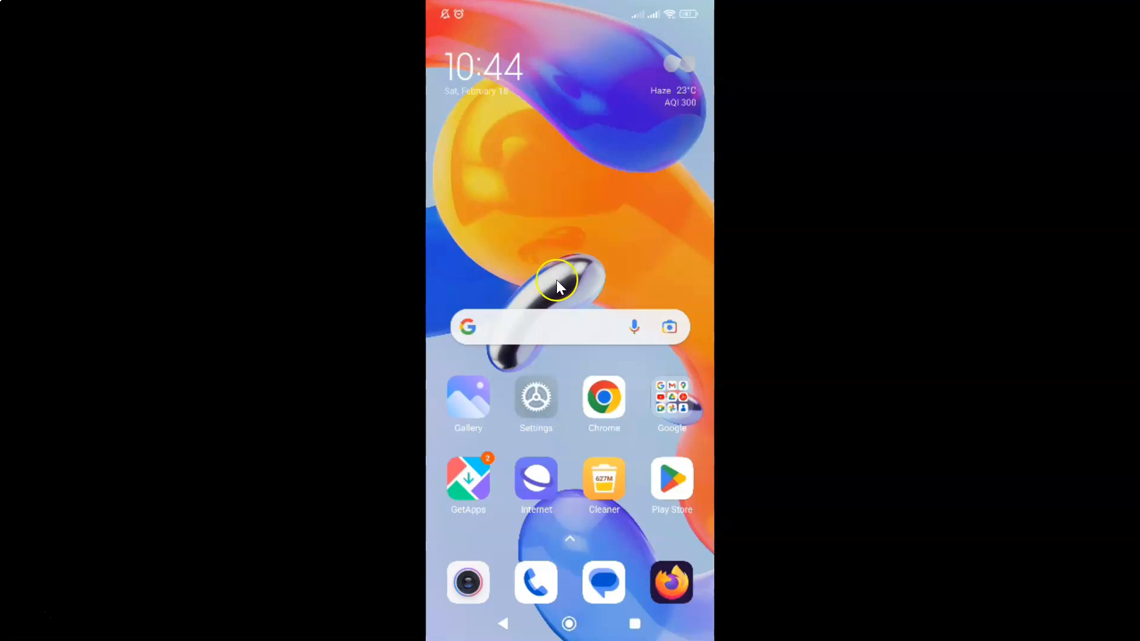
mouse_move(617, 249)
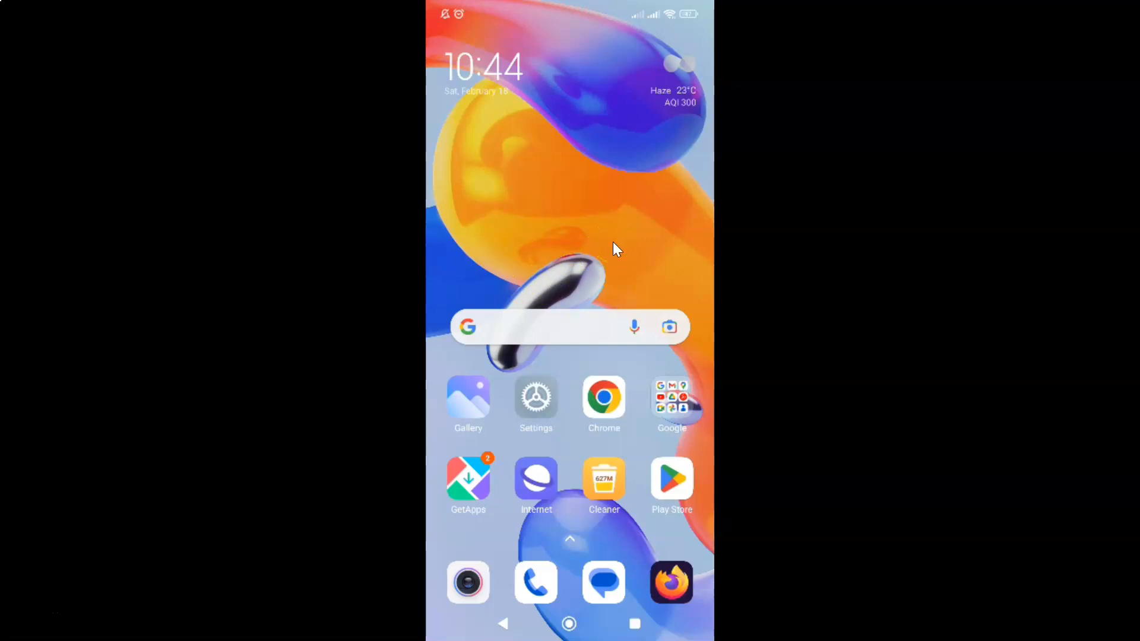